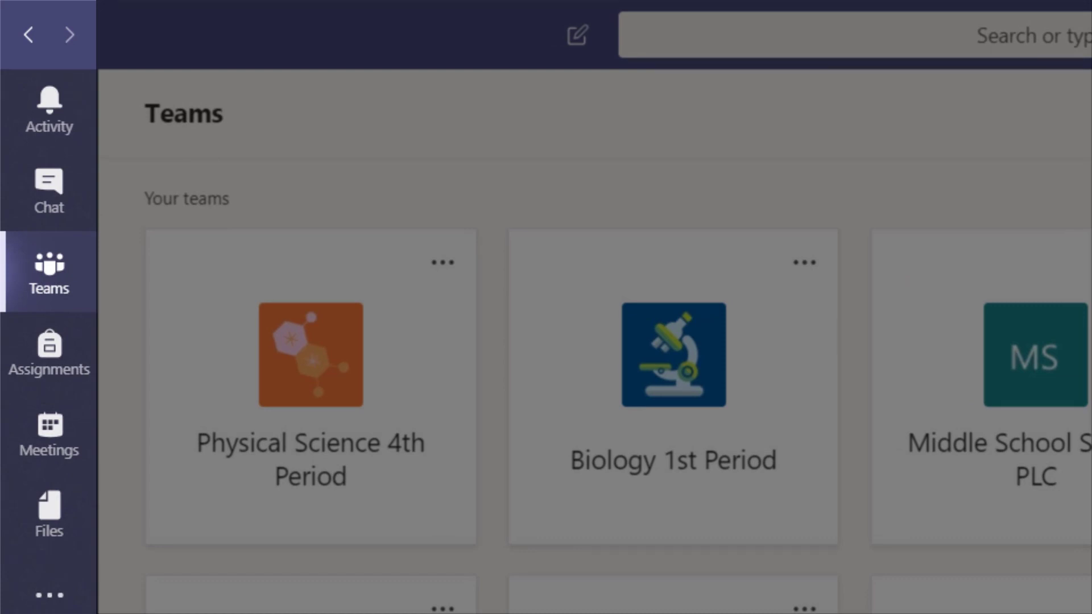
Expand Hidden teams, show the 4th Grade PLC team, then select the filter icon.
scroll(down, 3)
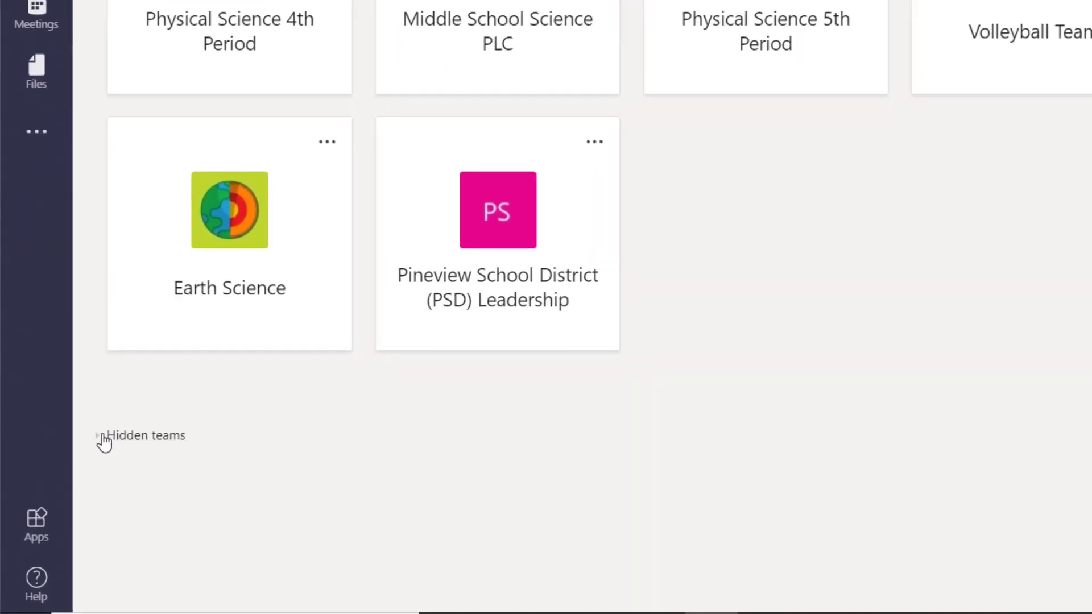
click(101, 440)
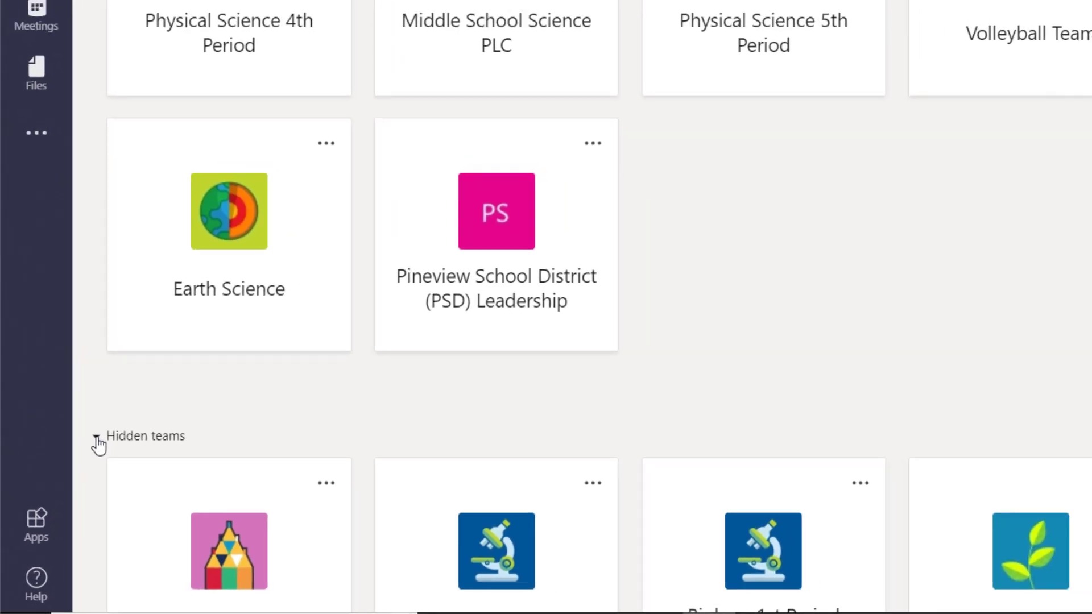
click(217, 459)
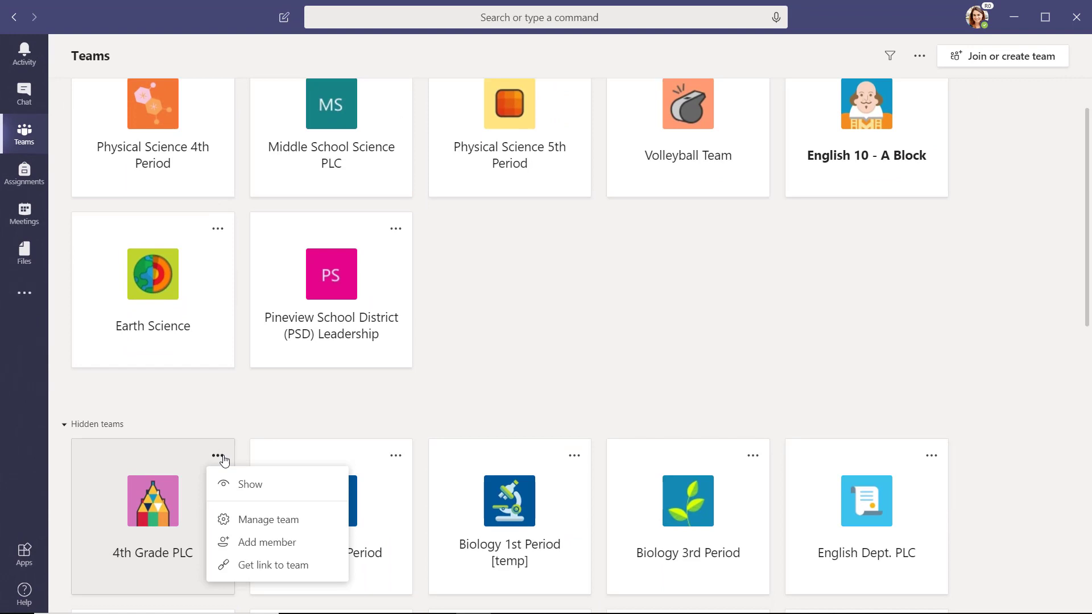
click(249, 484)
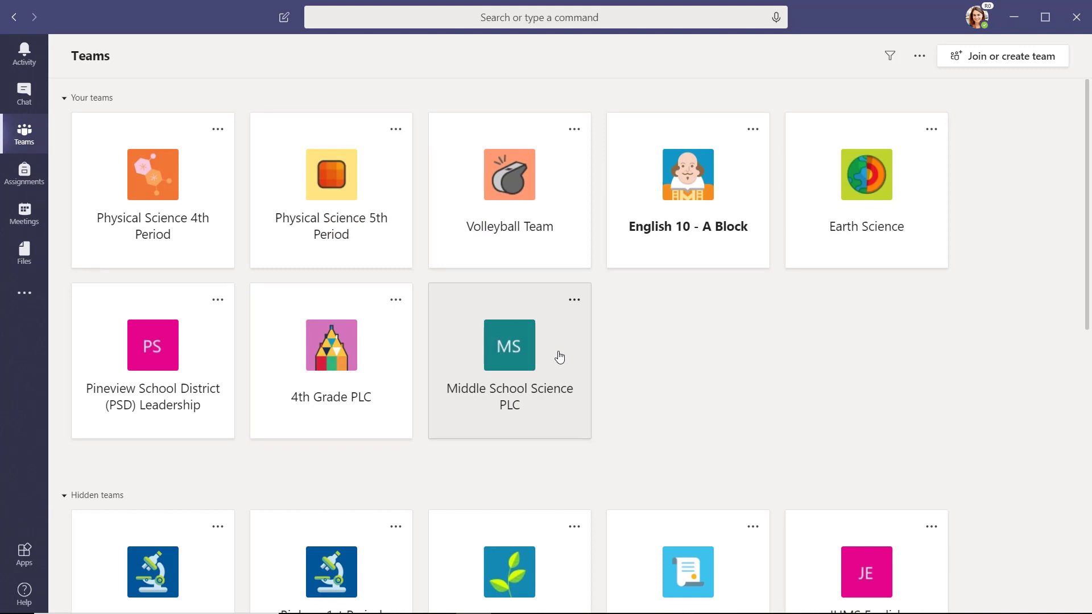
mouse_move(890, 55)
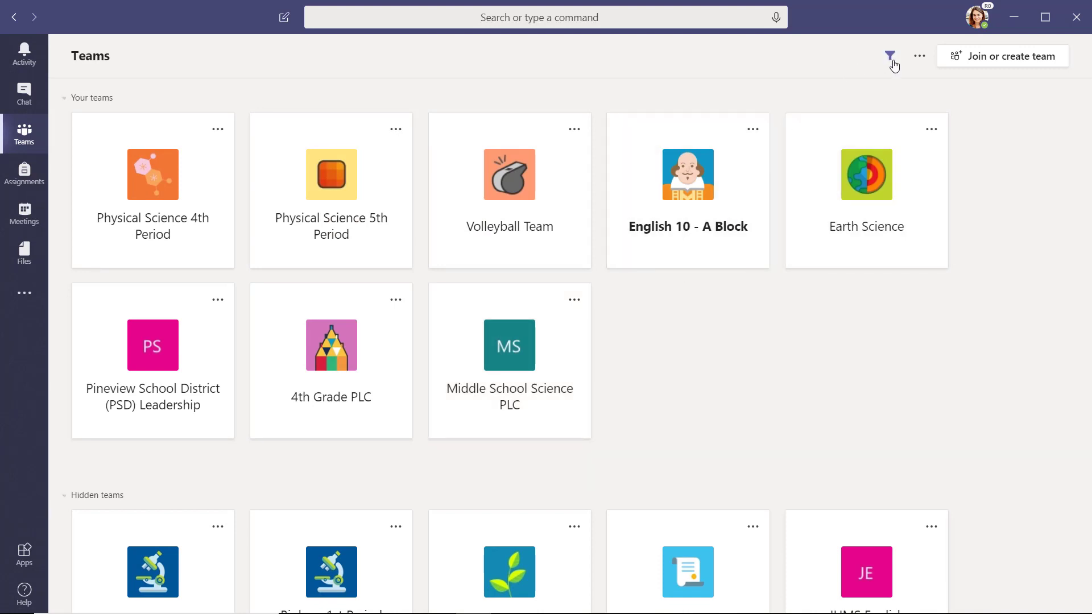
click(889, 56)
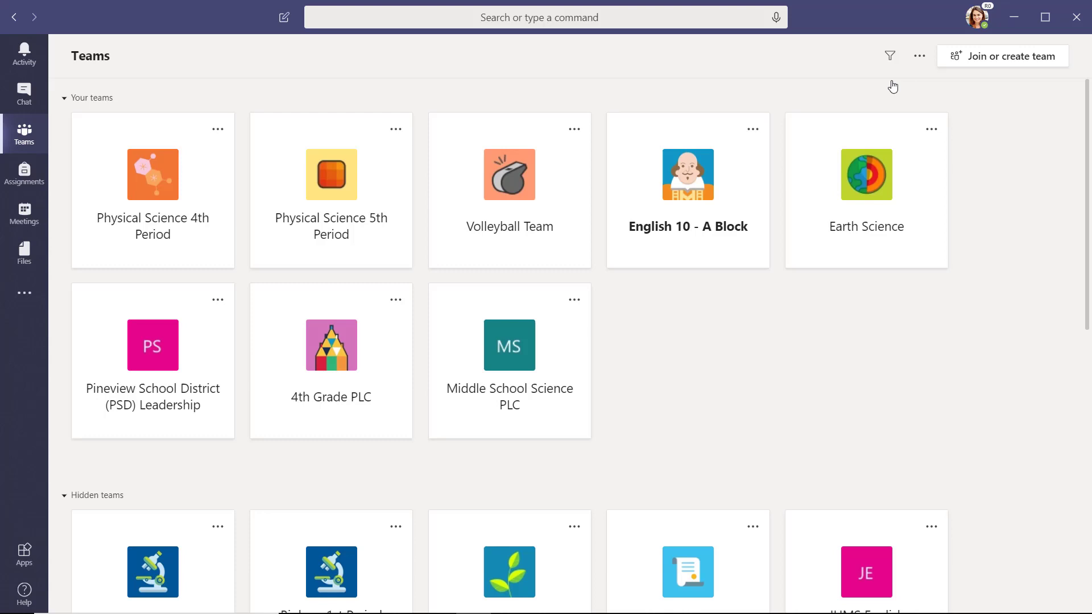
mouse_move(153, 174)
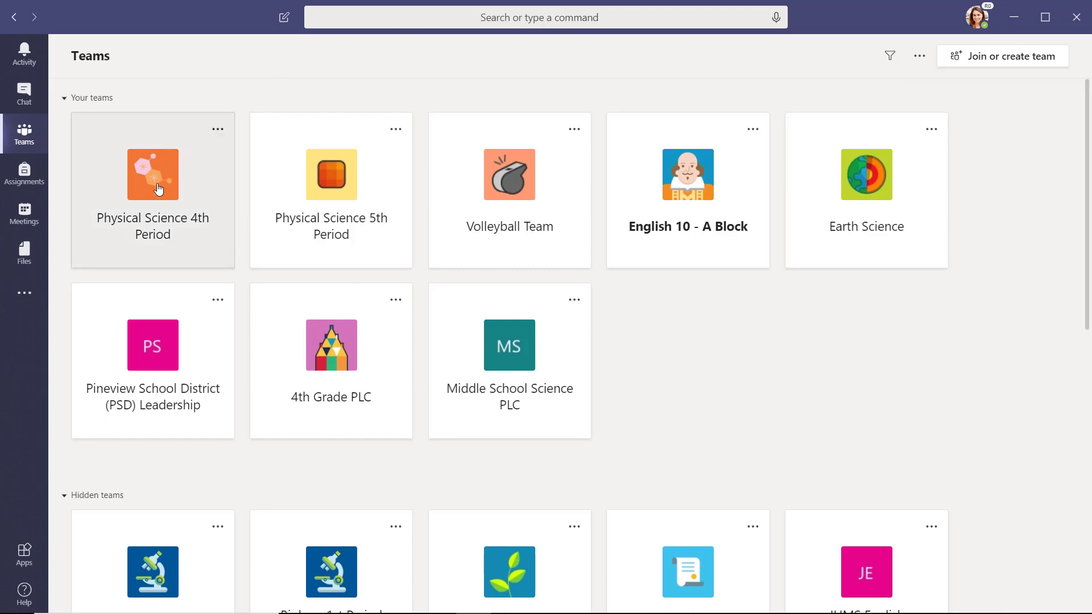
Open the Physical Science 4th Period team tile to view its General, Aerodynamics and Speed channels.
click(153, 174)
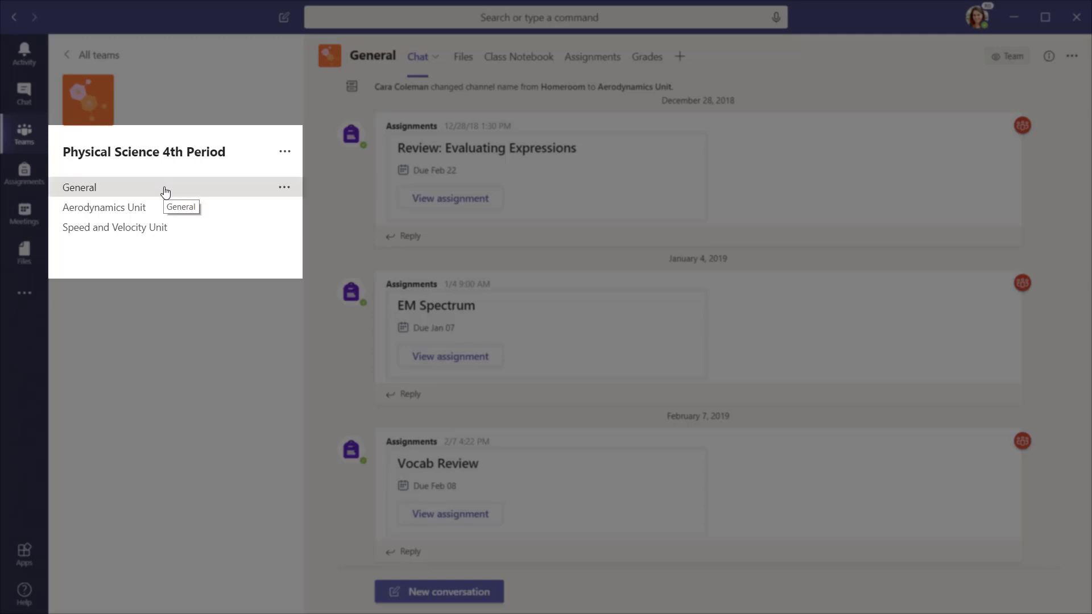
mouse_move(200, 216)
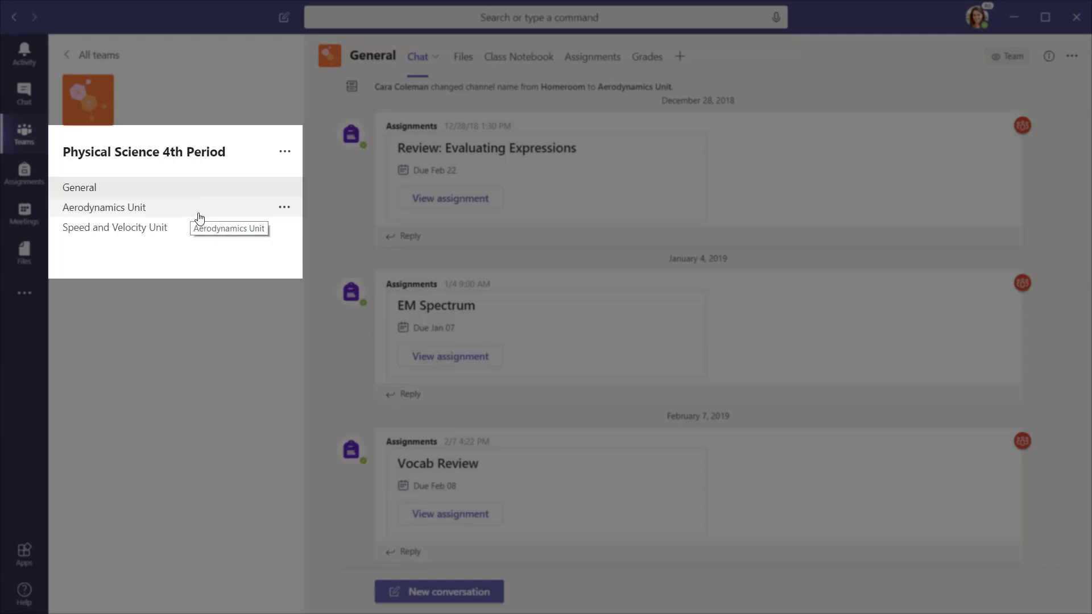
mouse_move(202, 231)
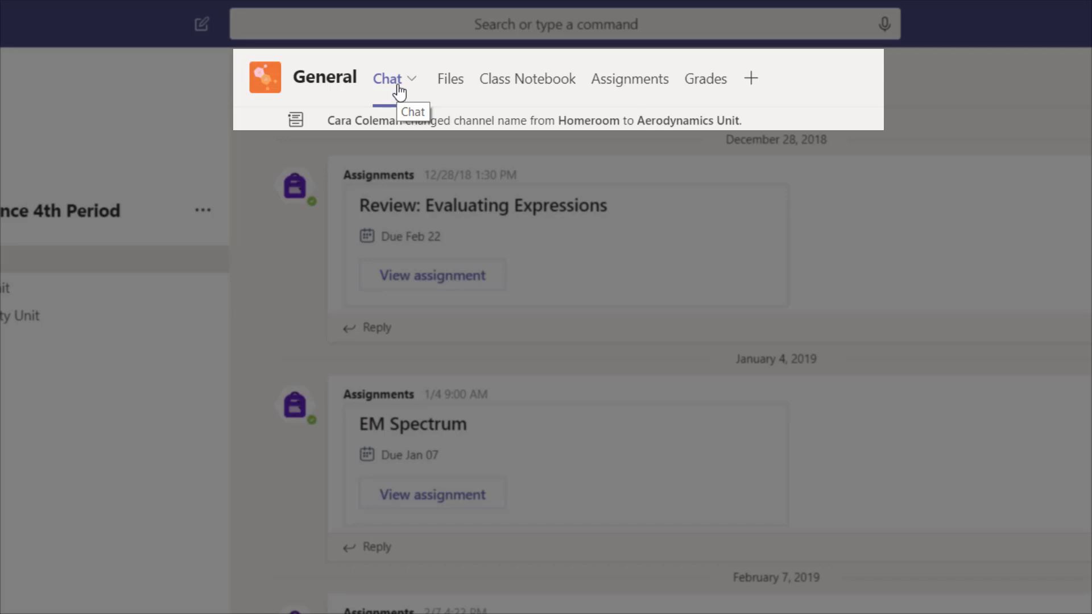
mouse_move(450, 86)
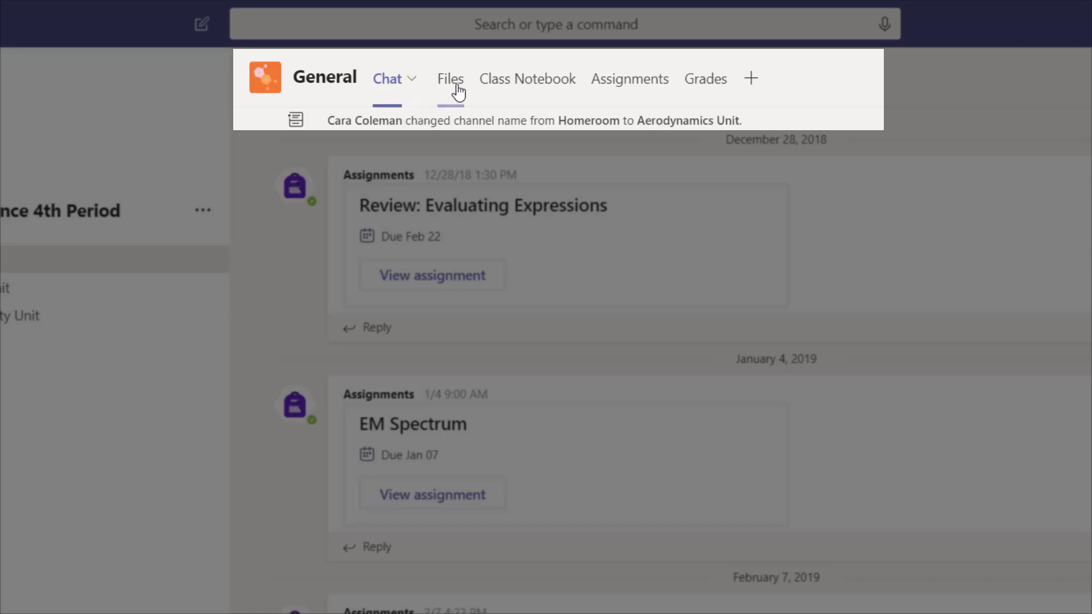
mouse_move(527, 79)
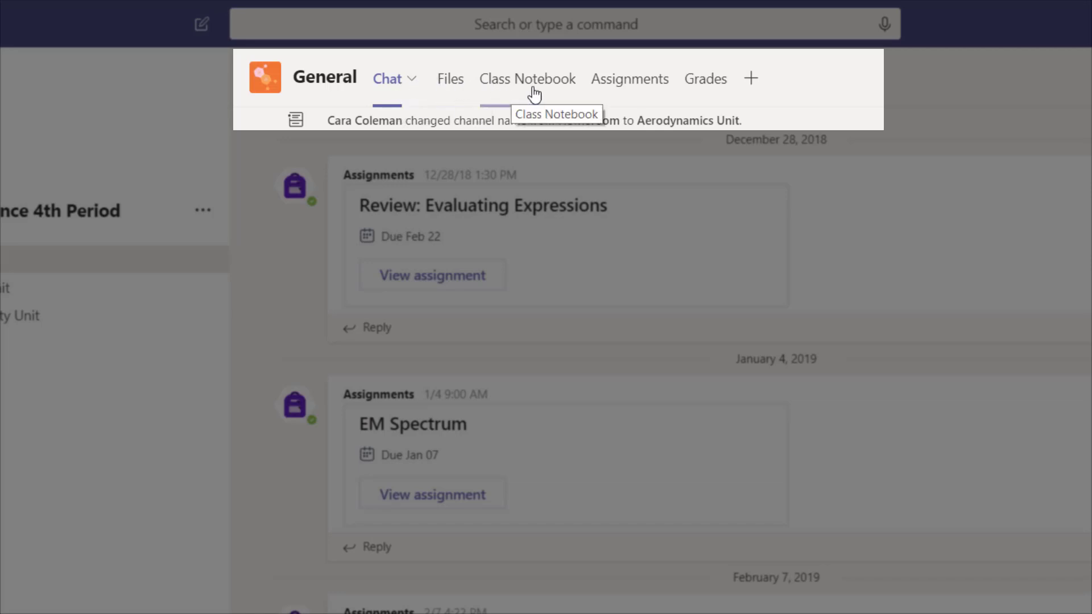
mouse_move(750, 78)
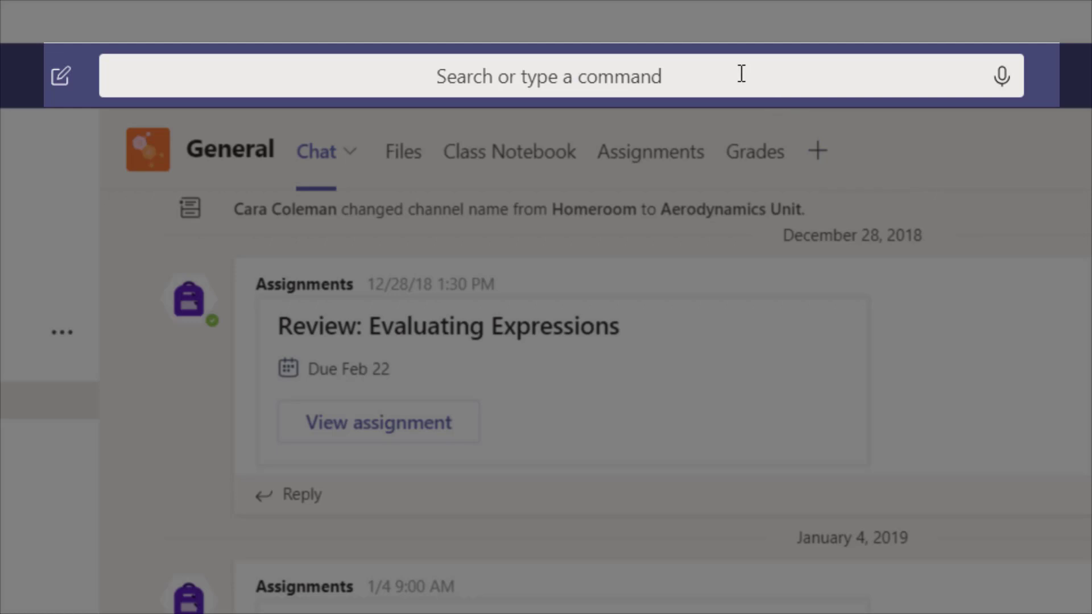
Focus the search bar, dismiss it without searching, and open the Help menu.
click(549, 76)
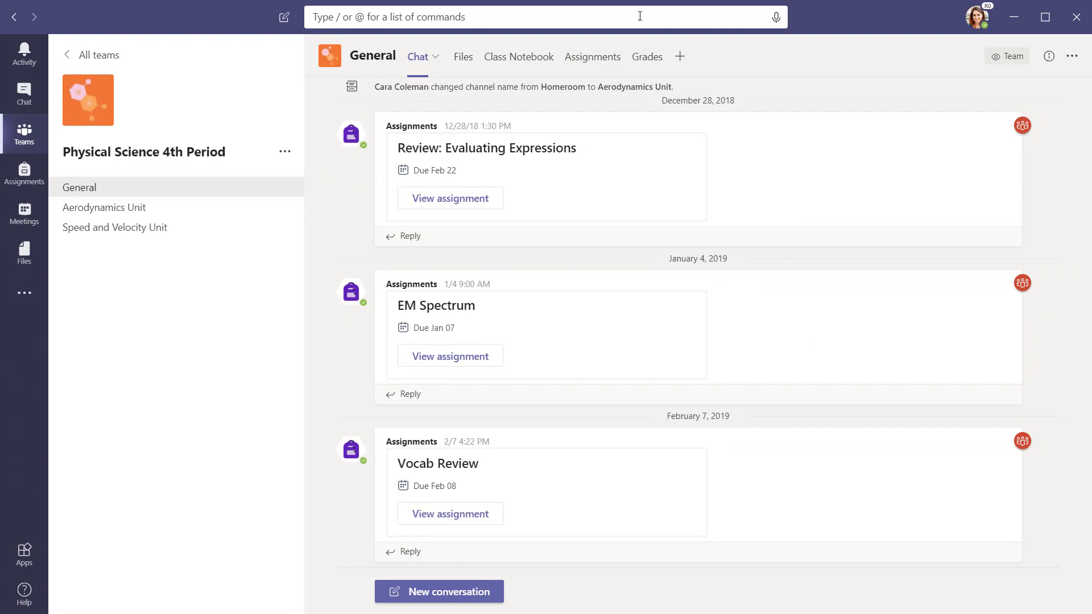
click(24, 593)
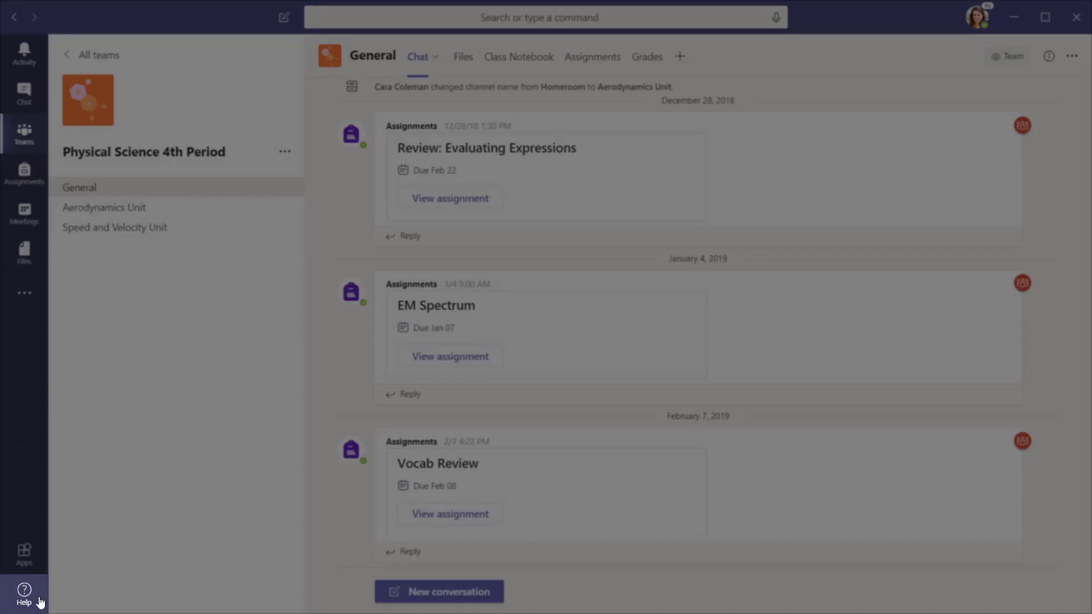
click(24, 592)
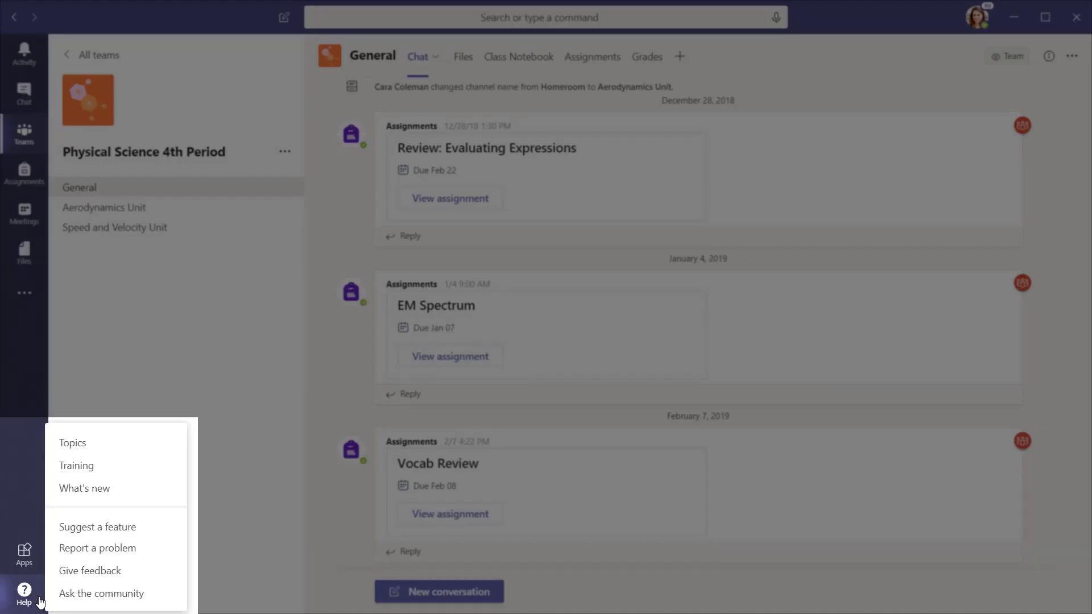